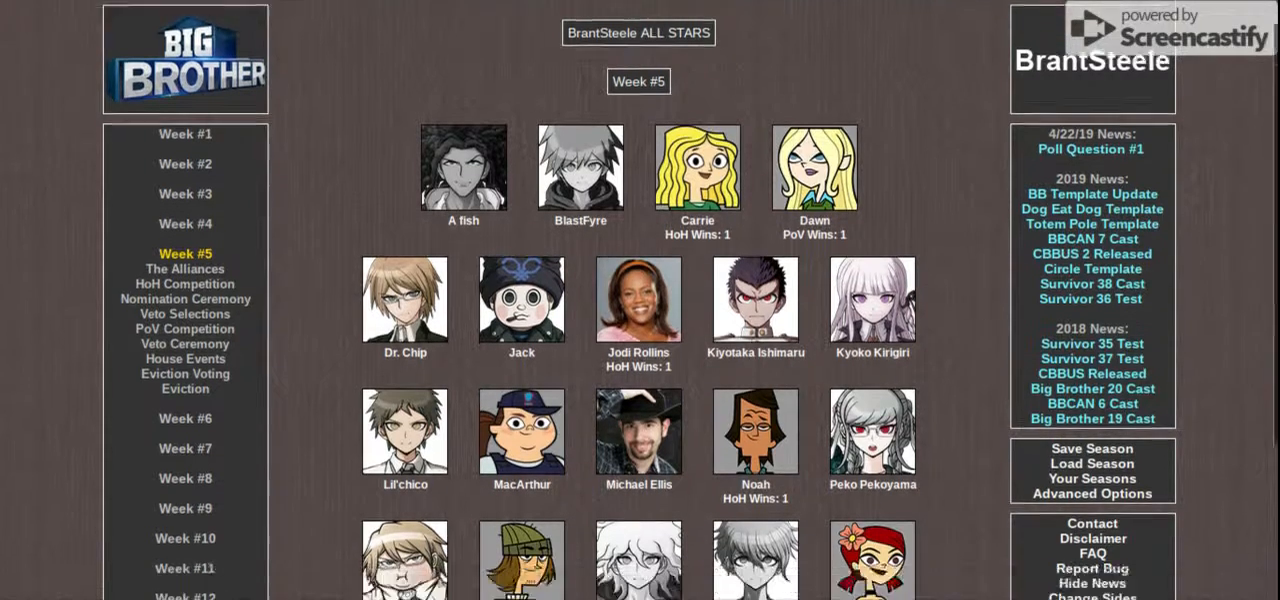
# Step: Review the Week 5 cast and alliances, including Peko leaving Alliance #4, and proceed to the HoH competition
pyautogui.scroll(-3)
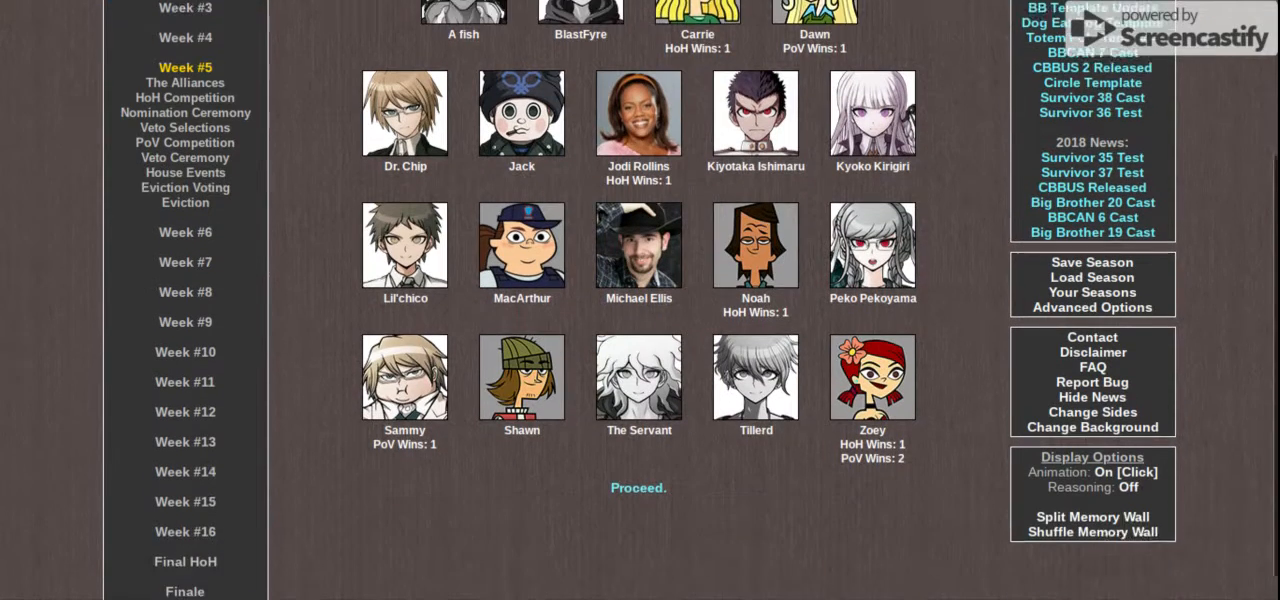
pyautogui.scroll(-3)
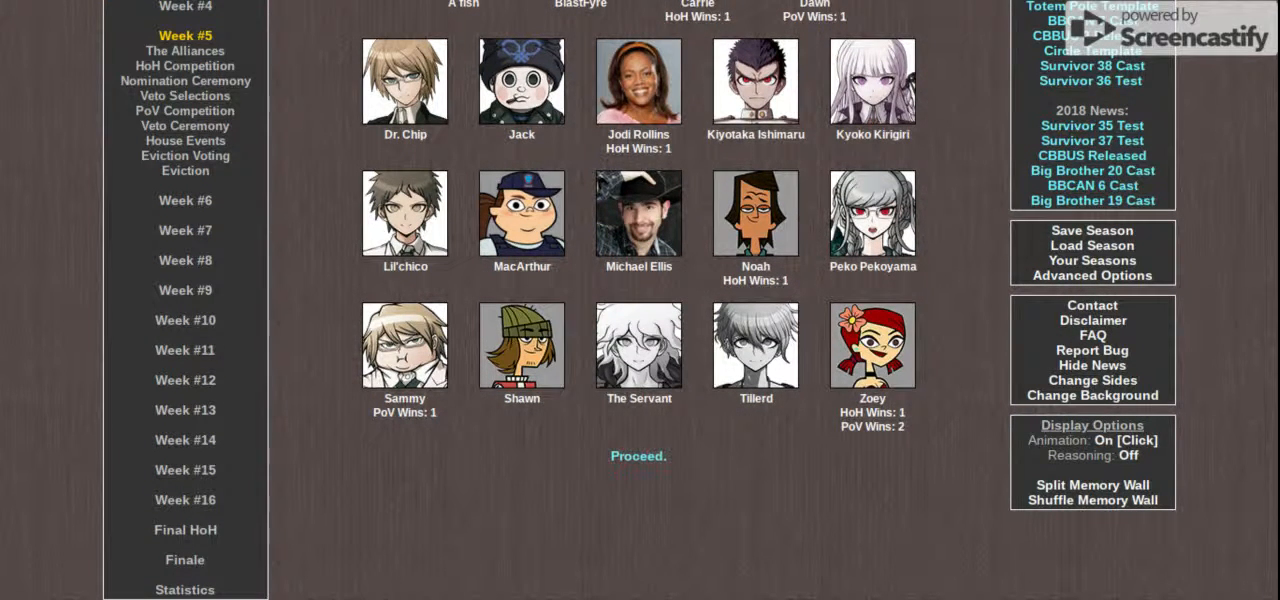
pyautogui.click(638, 456)
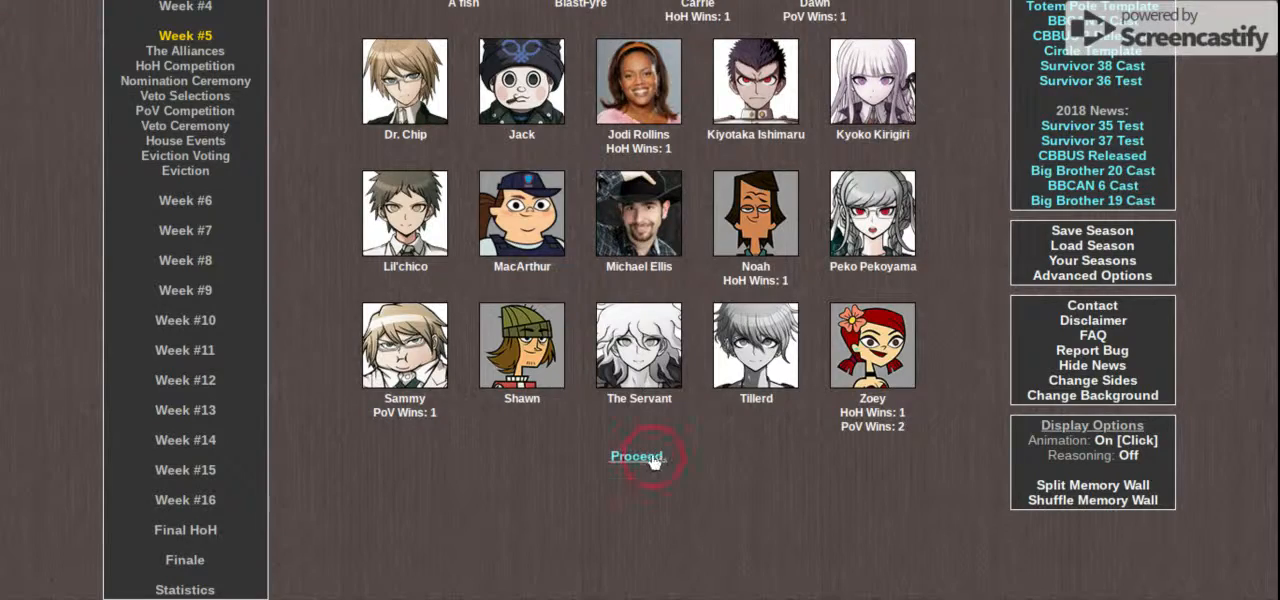
pyautogui.click(638, 456)
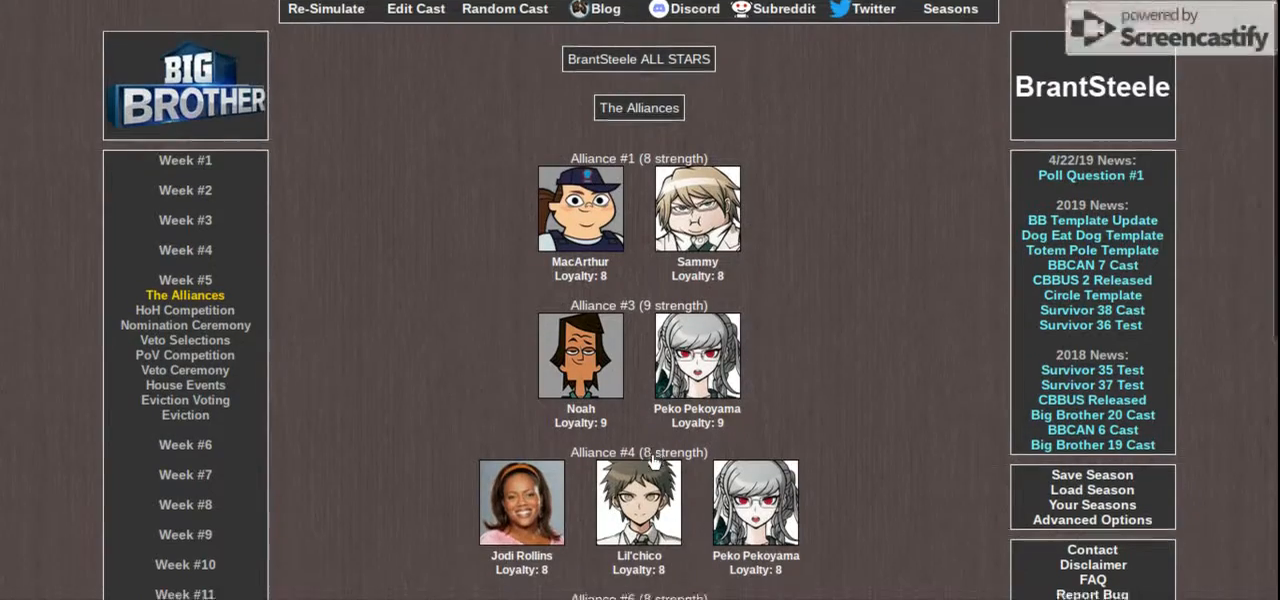
pyautogui.scroll(-3)
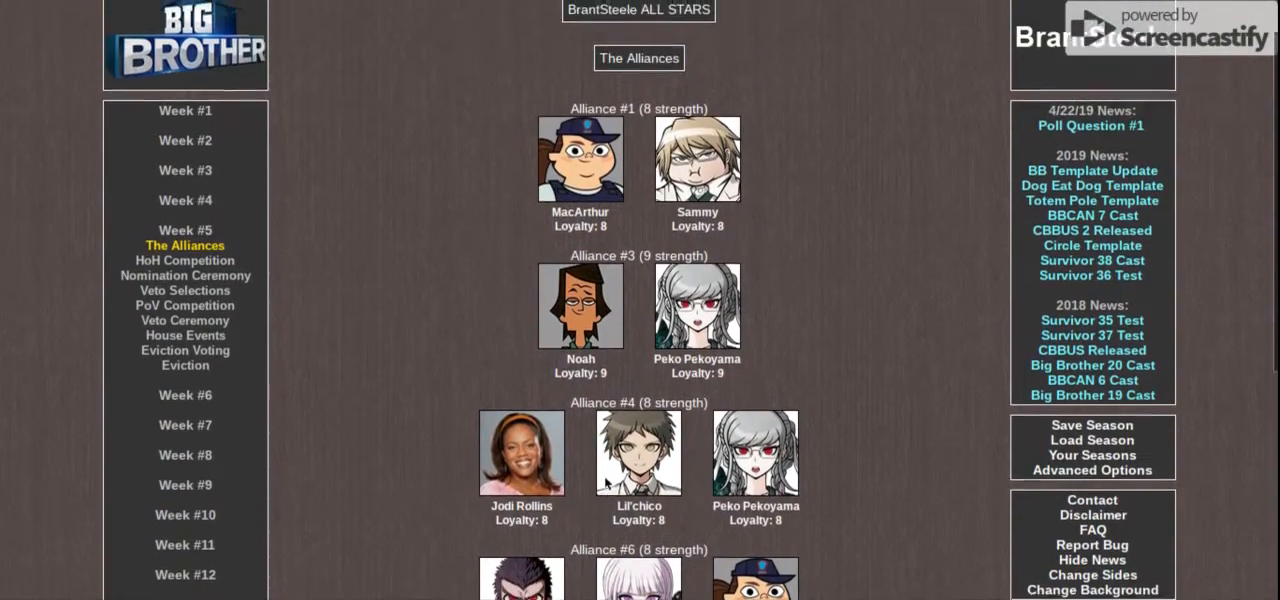
pyautogui.scroll(-3)
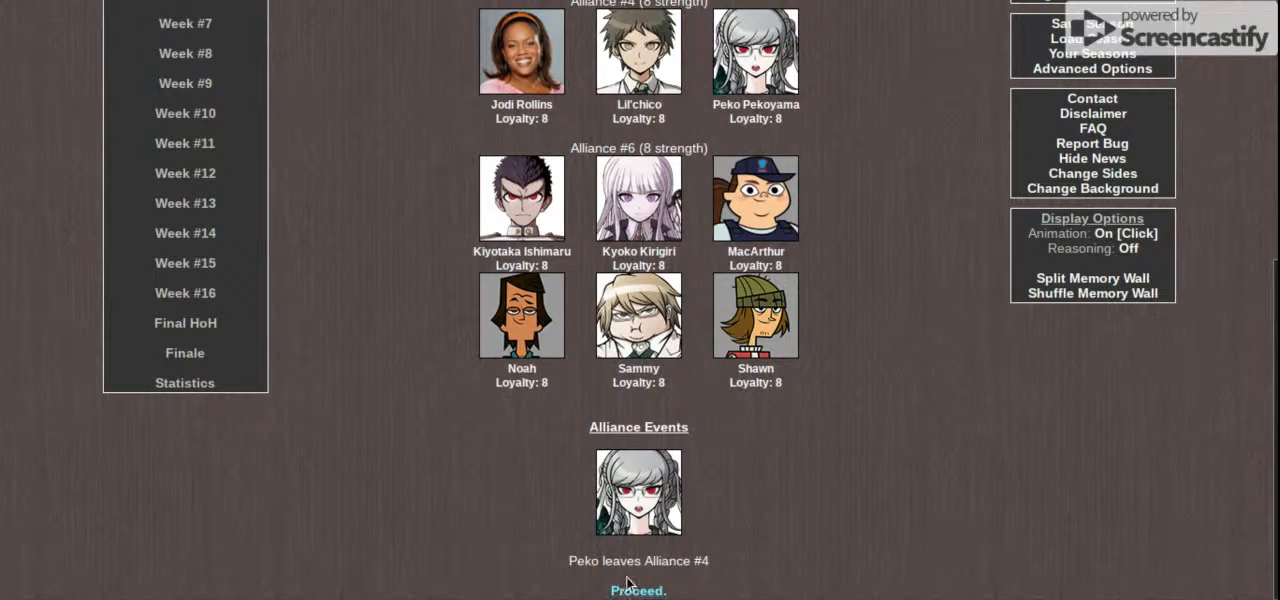
pyautogui.click(638, 590)
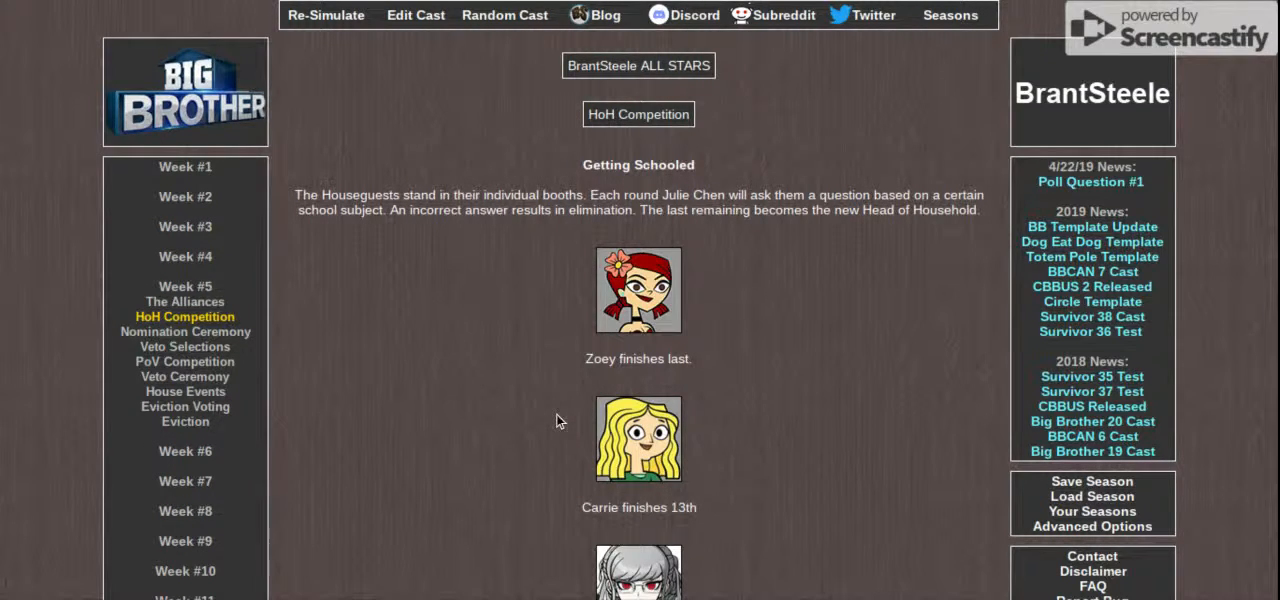
pyautogui.moveTo(390, 310)
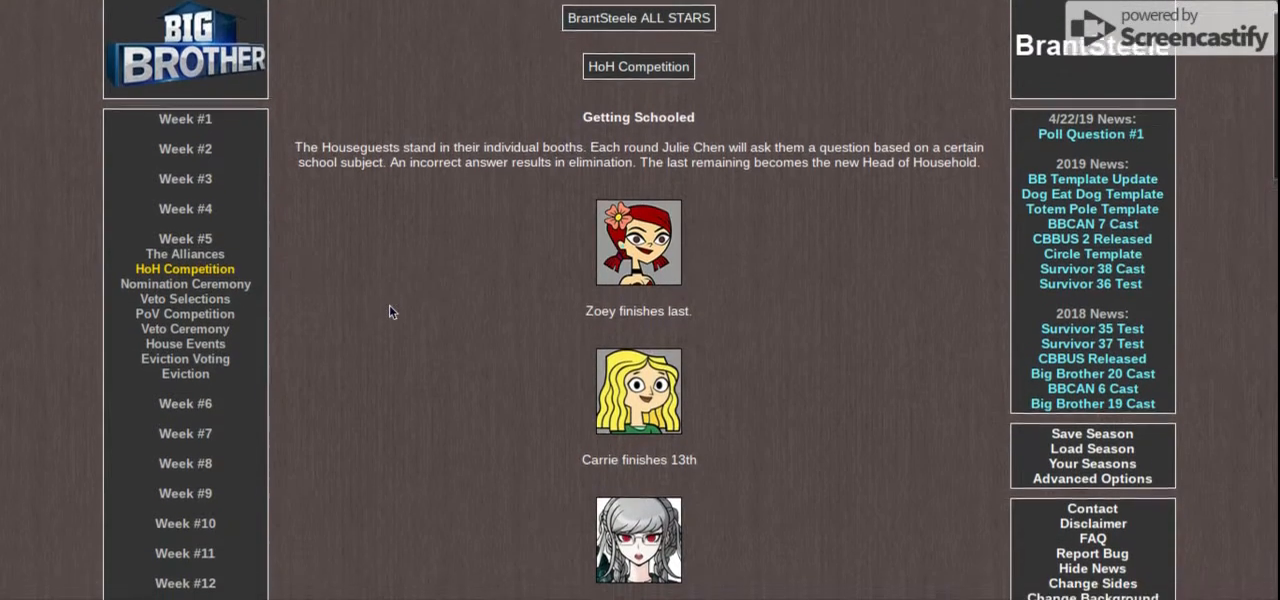
# Step: Reveal Getting Schooled's third place and Nick as HoH winner, then proceed to nominations
pyautogui.scroll(-3)
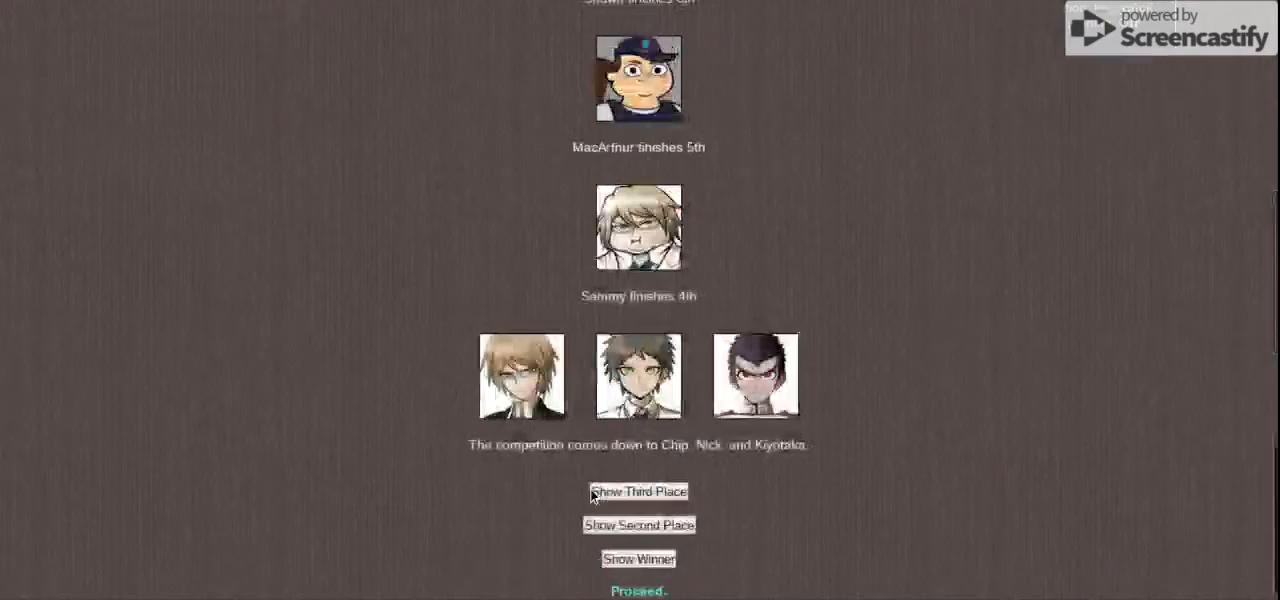
pyautogui.click(638, 492)
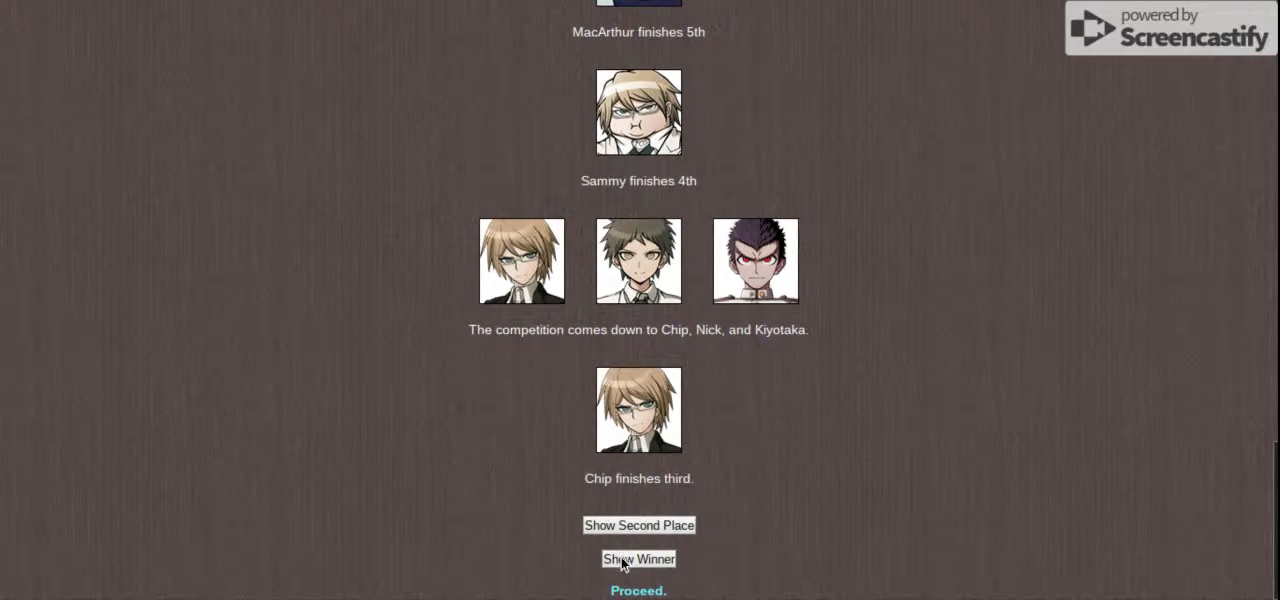
pyautogui.click(638, 560)
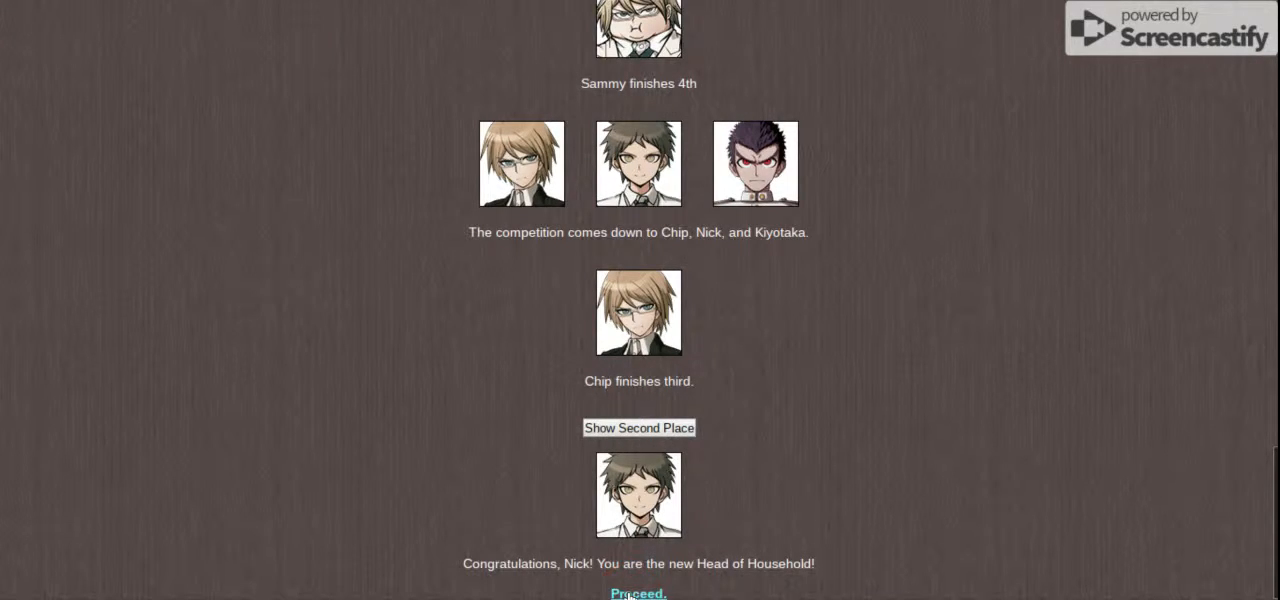
pyautogui.click(636, 592)
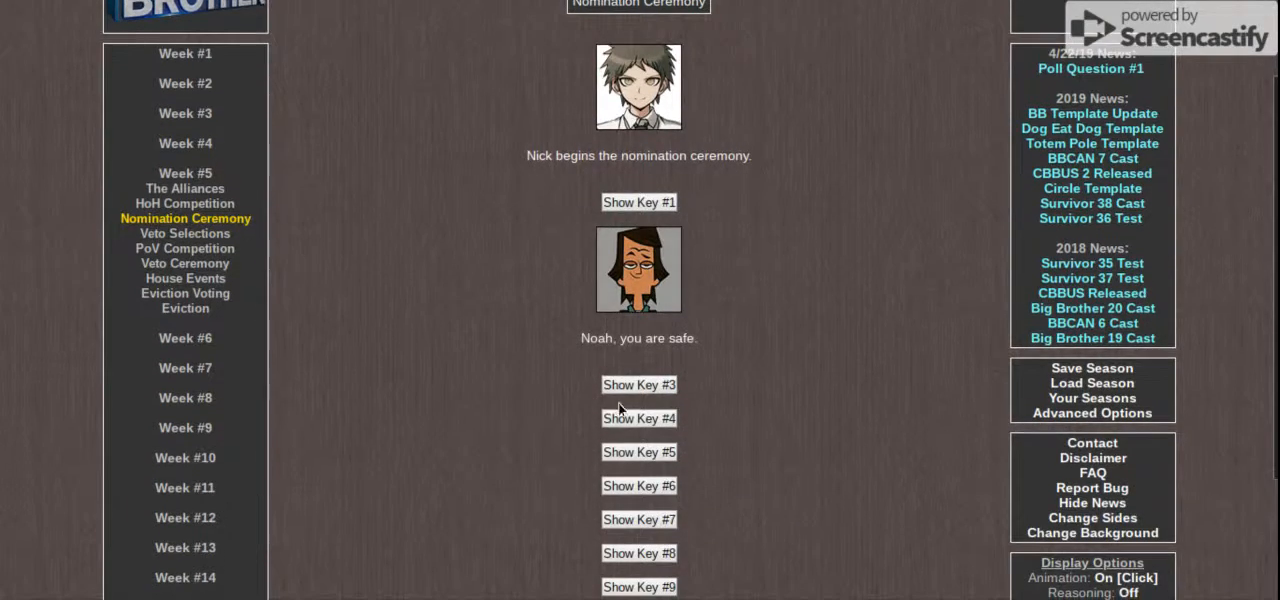
# Step: Reveal the safe houseguests so Sammy and Shawn are nominated, then proceed to veto selections
pyautogui.click(638, 418)
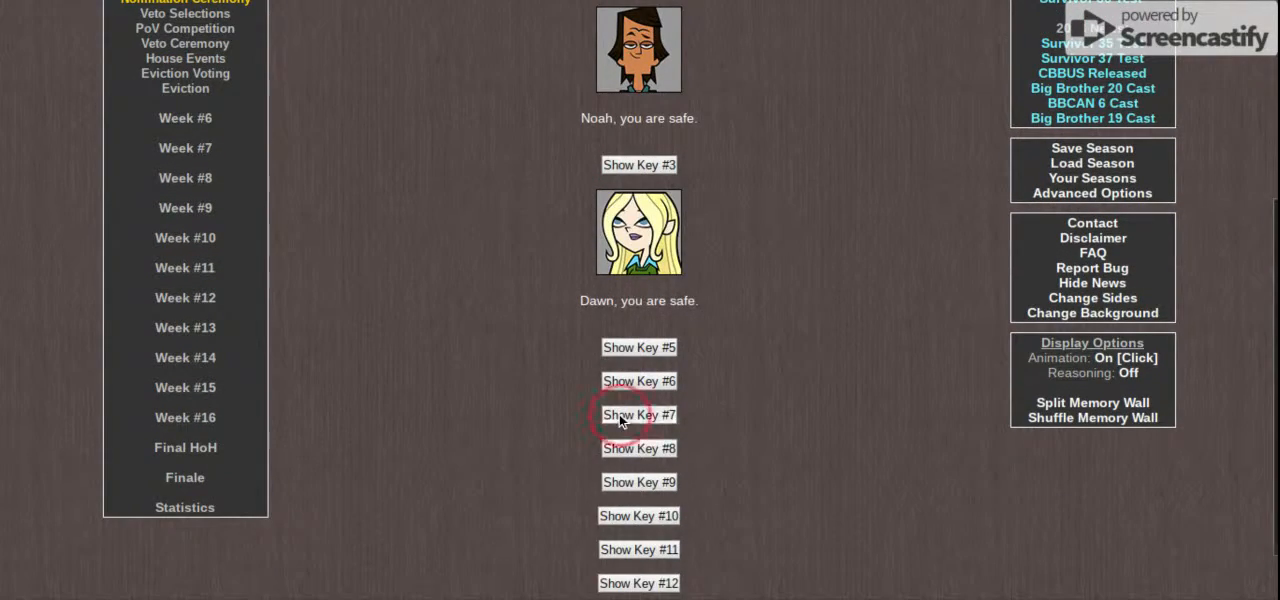
pyautogui.click(638, 414)
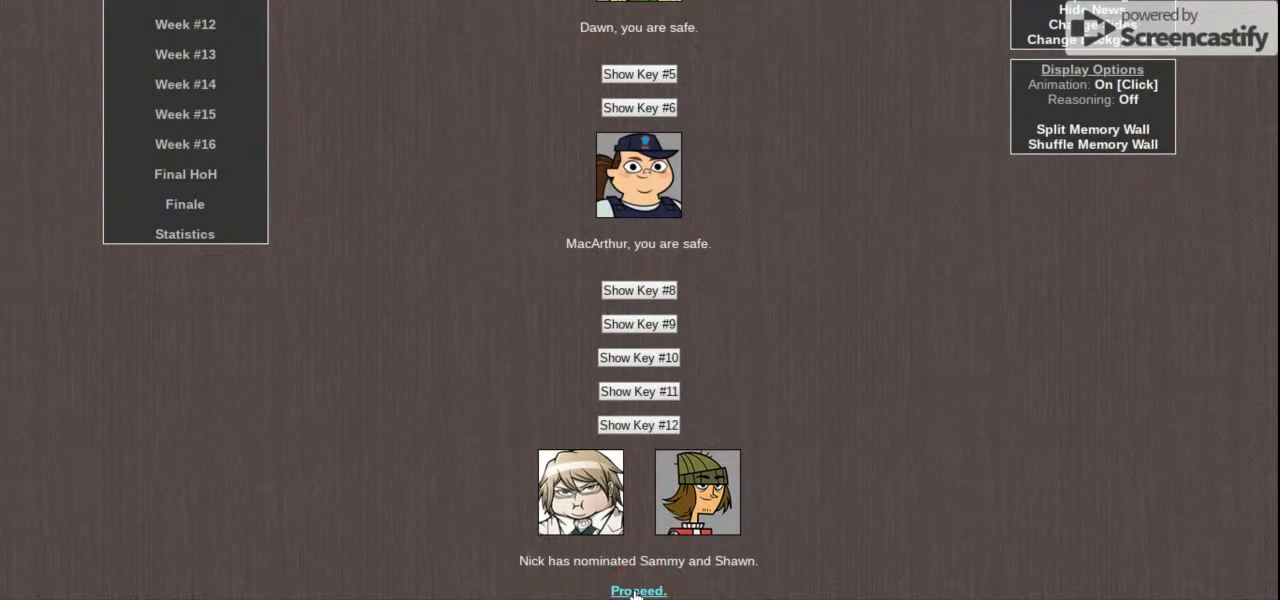
pyautogui.click(636, 590)
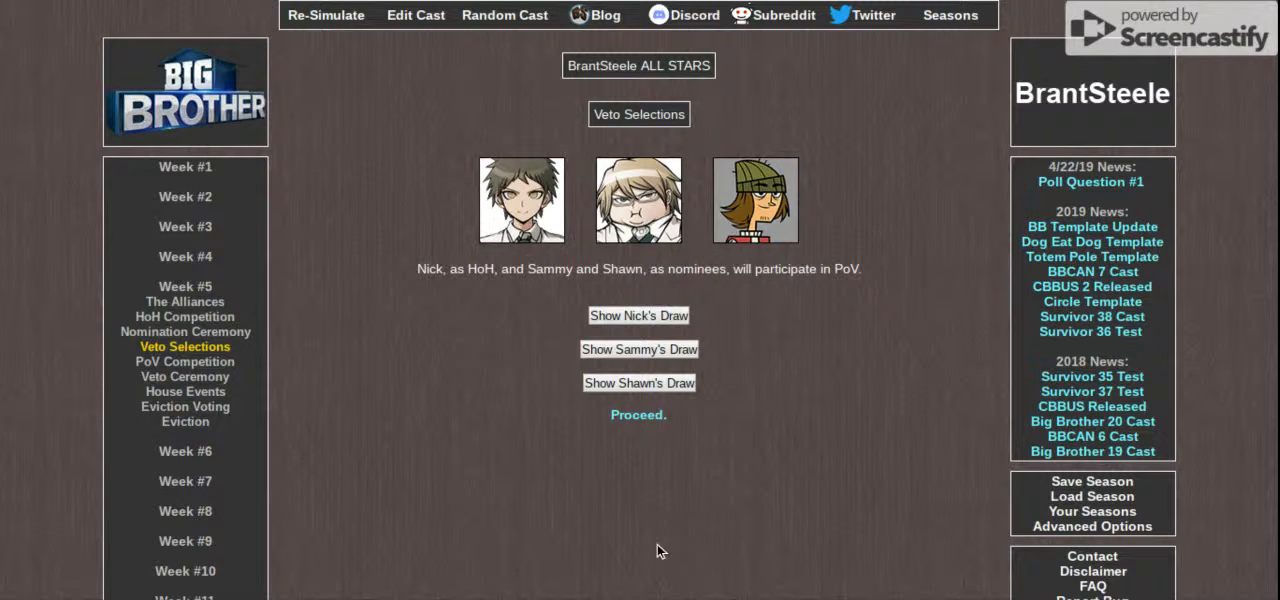
# Step: Reveal Carrie, MacArthur and Cowboy as the veto draws and proceed to the PoV competition
pyautogui.click(638, 316)
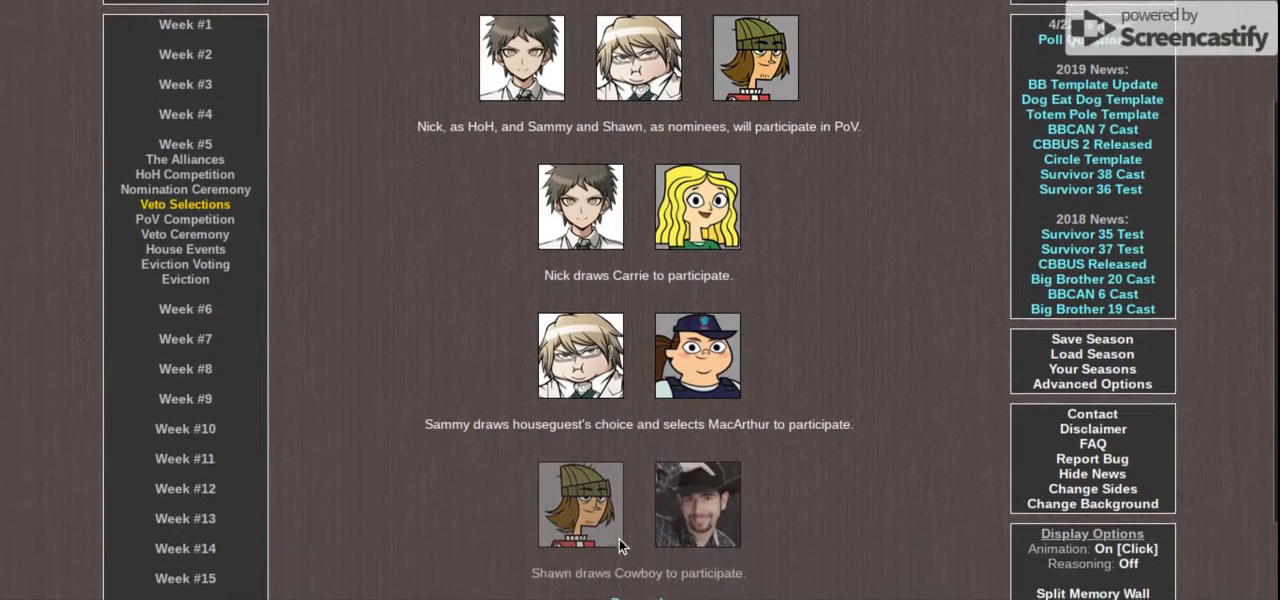
pyautogui.scroll(-3)
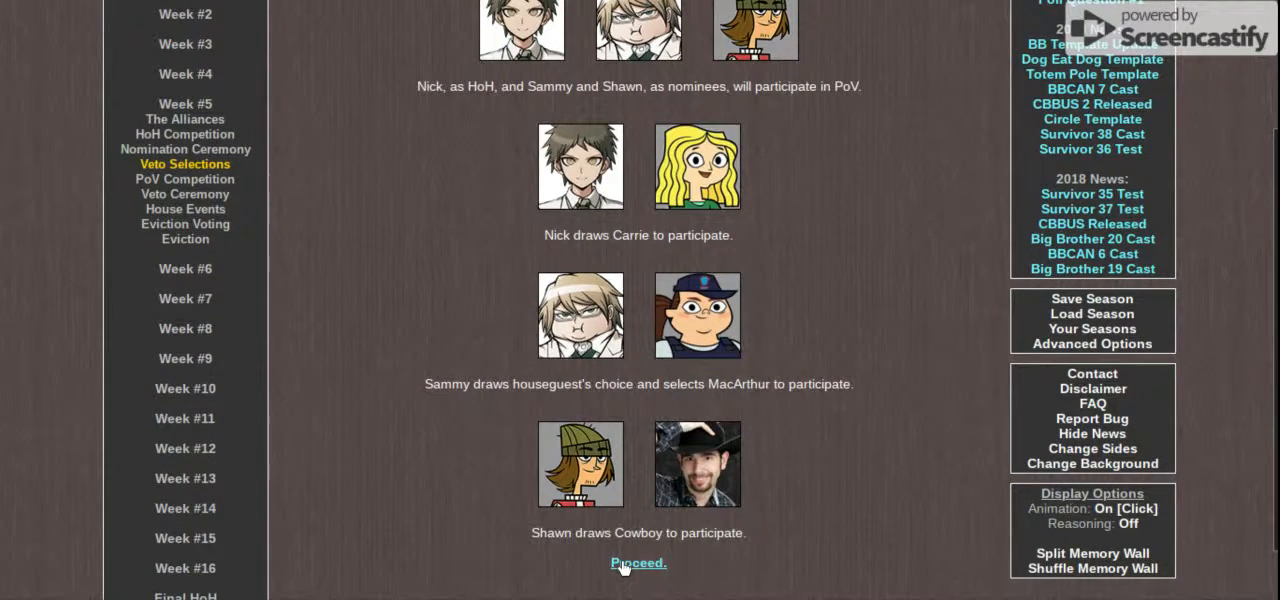
pyautogui.click(638, 562)
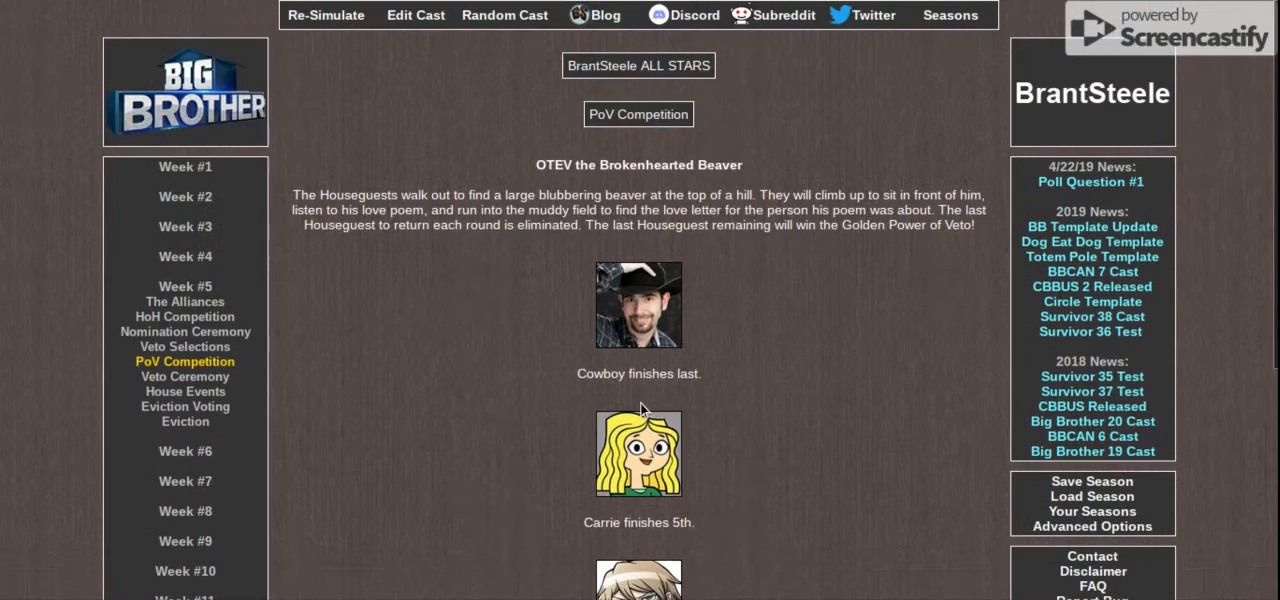
# Step: Reveal Shawn in third place and the second-place finisher of the PoV competition
pyautogui.scroll(-3)
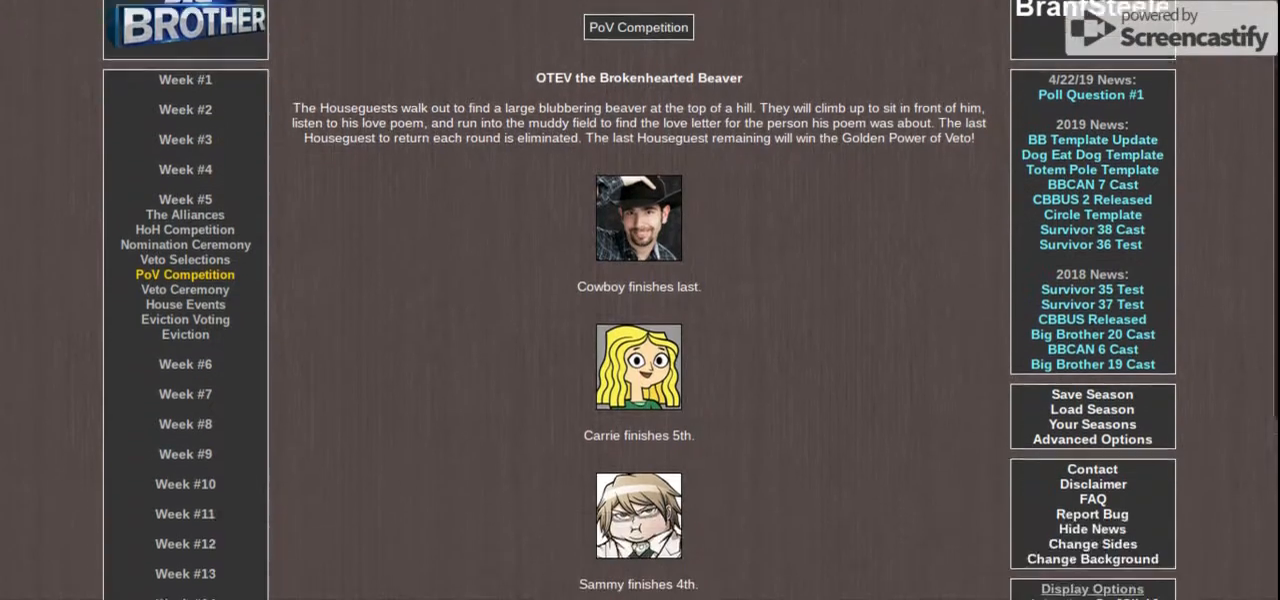
pyautogui.scroll(-3)
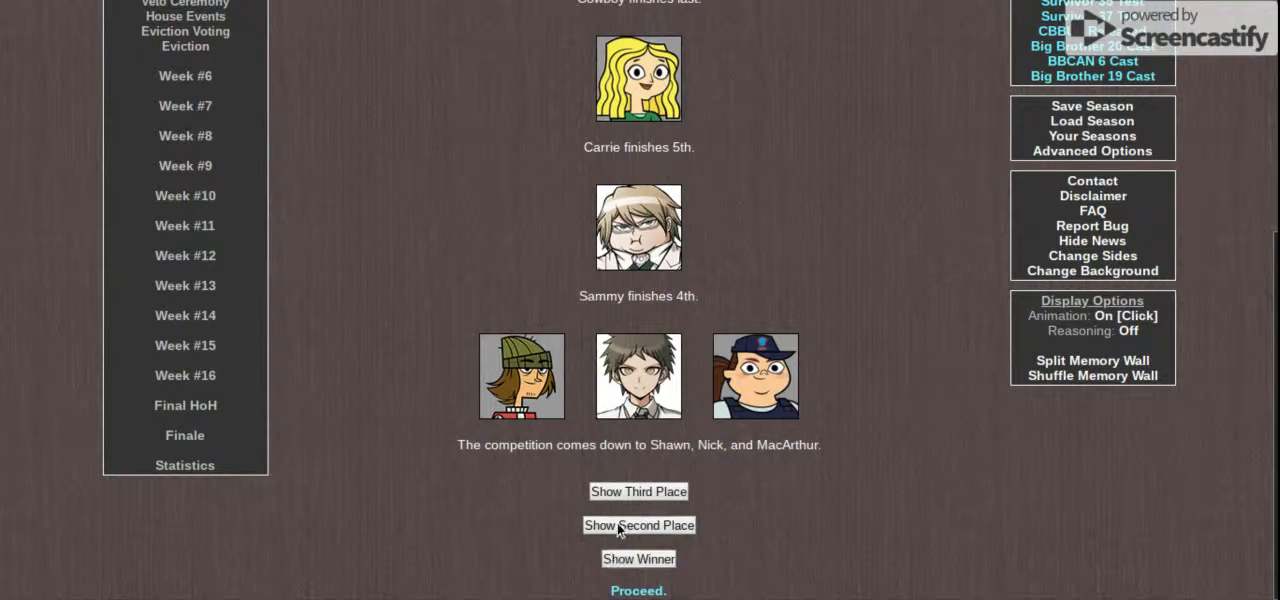
pyautogui.moveTo(638, 492)
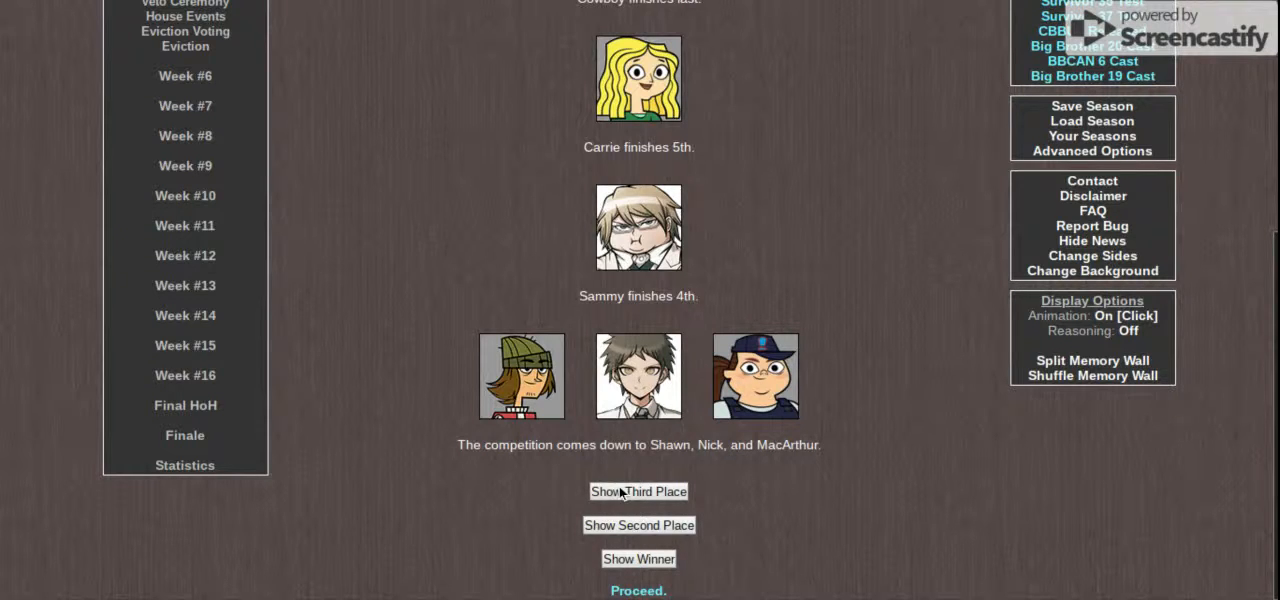
pyautogui.click(638, 492)
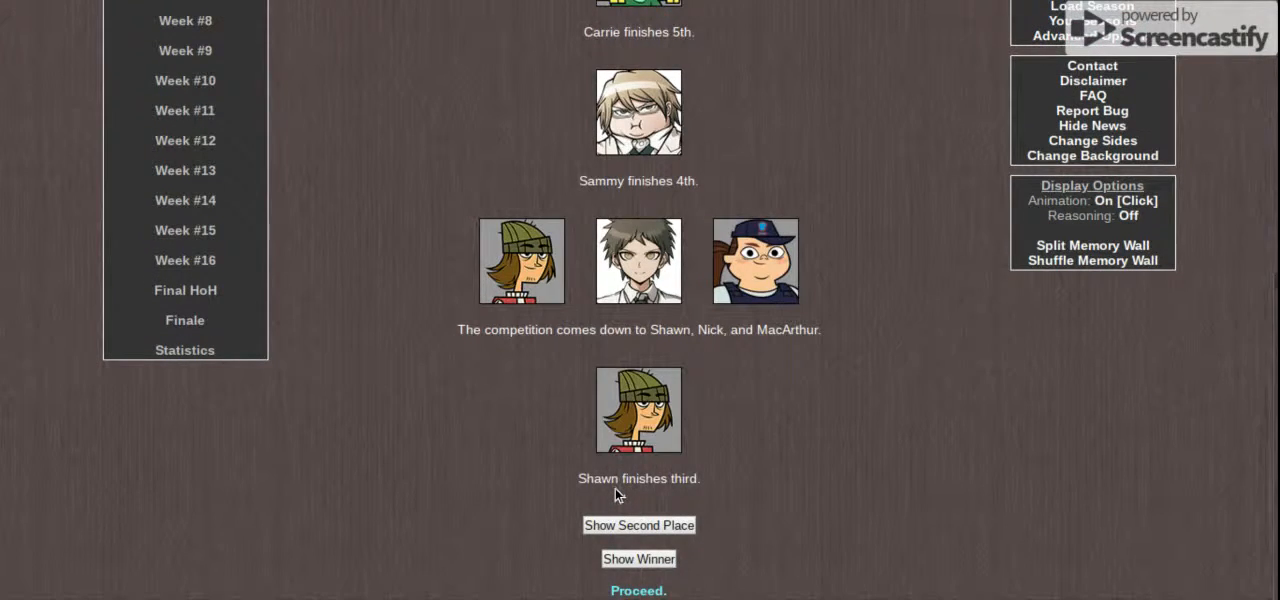
pyautogui.click(638, 558)
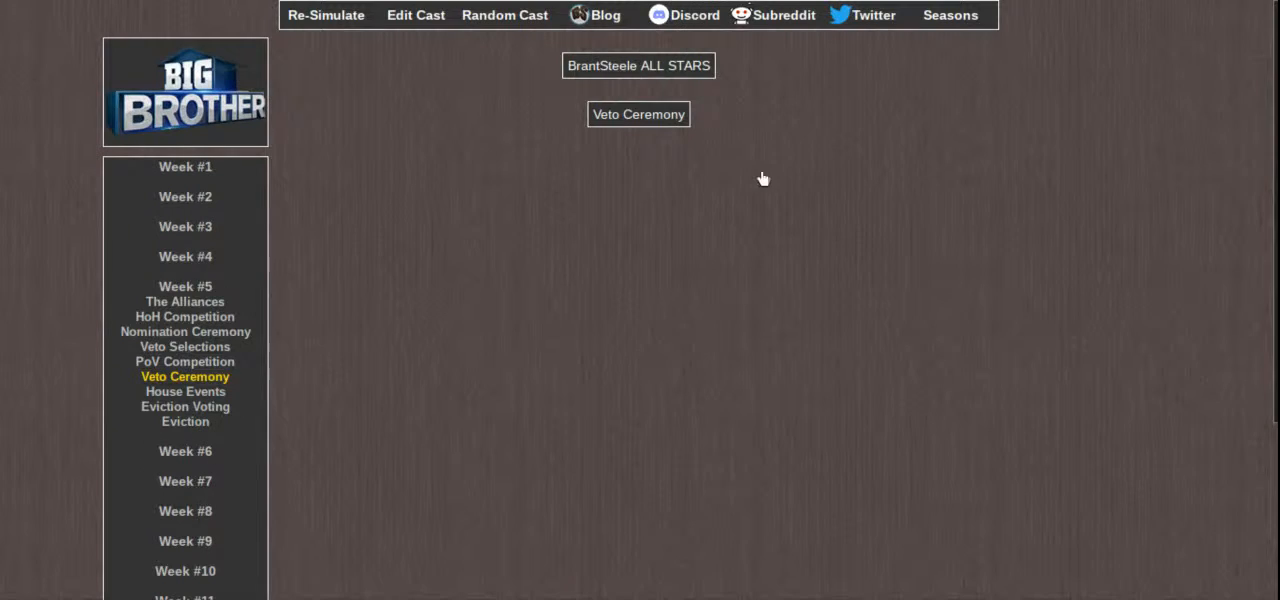
# Step: Reveal Nick keeping the veto unused, leaving Sammy and Shawn nominated, and proceed to house events
pyautogui.click(638, 114)
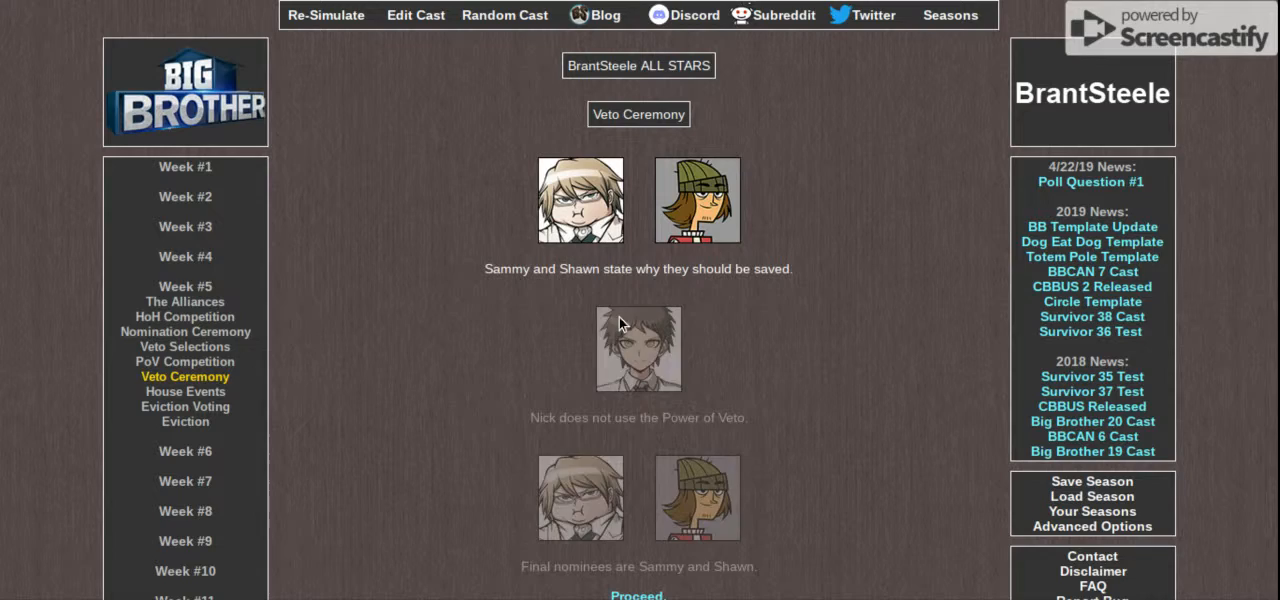
pyautogui.scroll(-3)
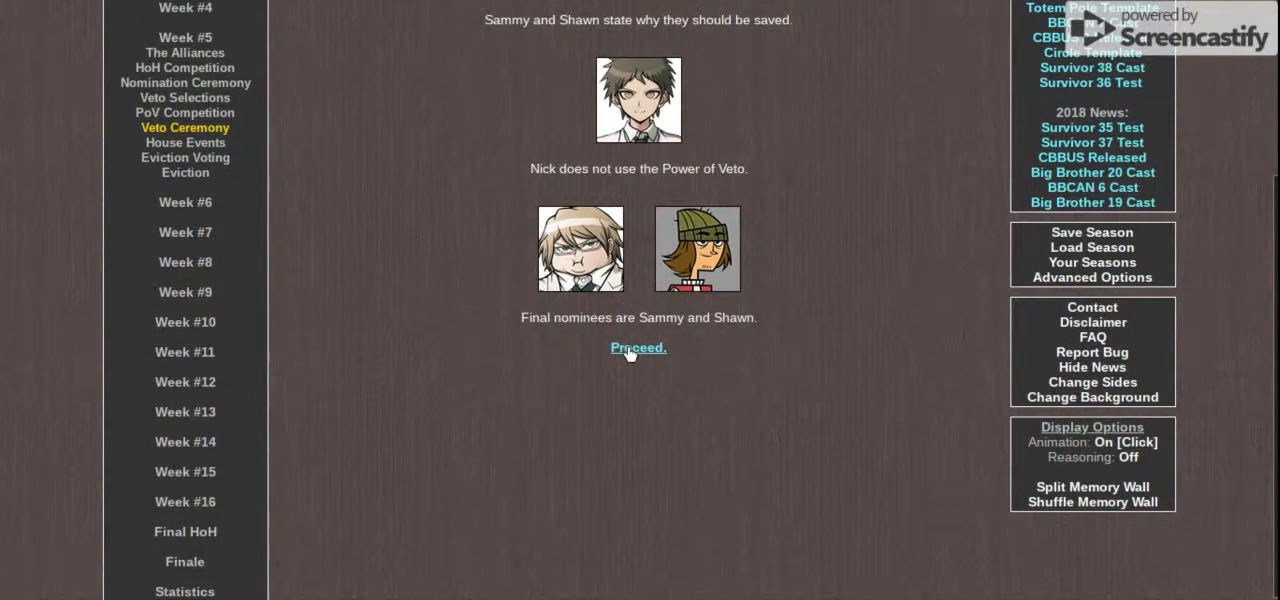
pyautogui.click(638, 348)
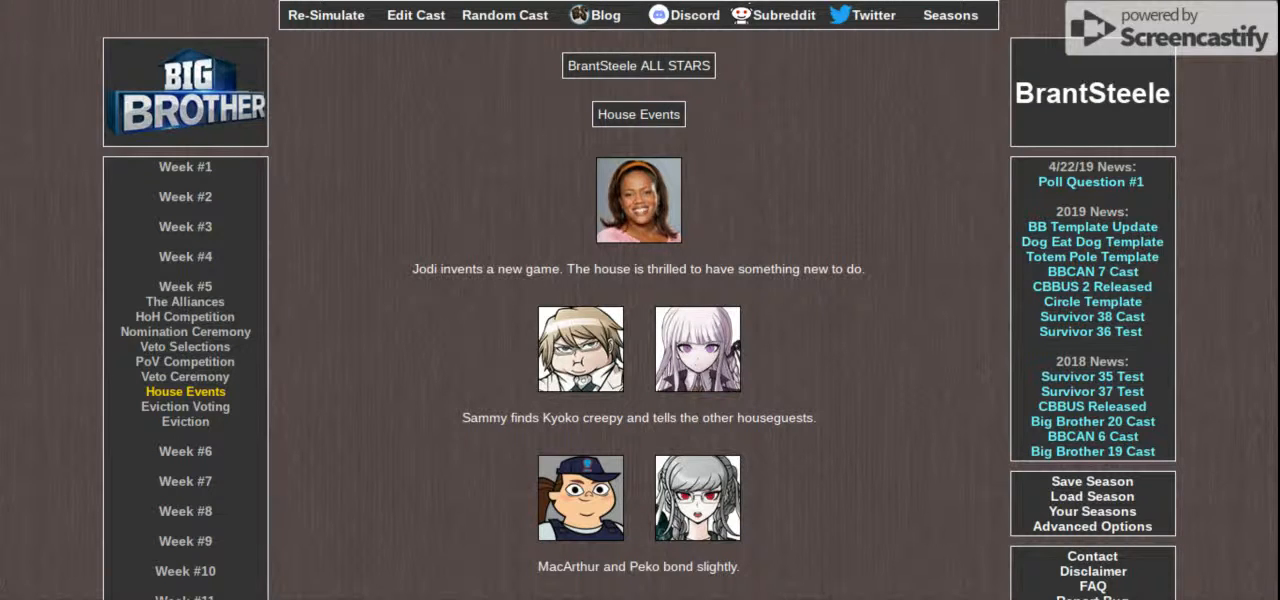
# Step: Read the Week 5 house events through Zoey's comment and proceed to eviction voting
pyautogui.scroll(-3)
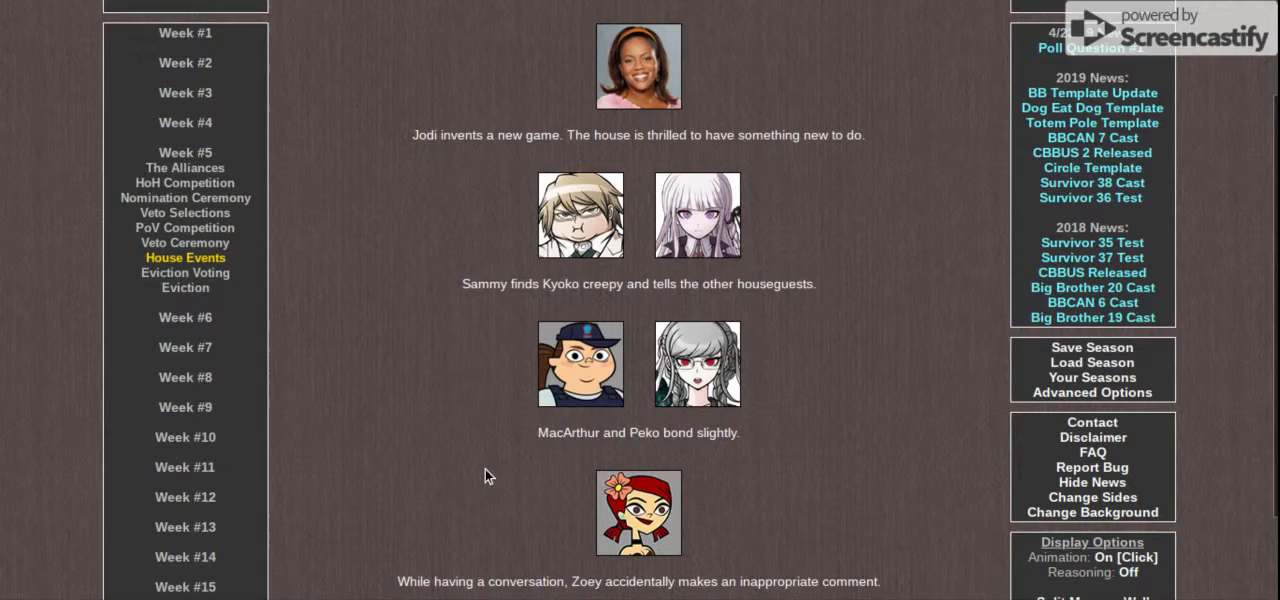
pyautogui.scroll(-3)
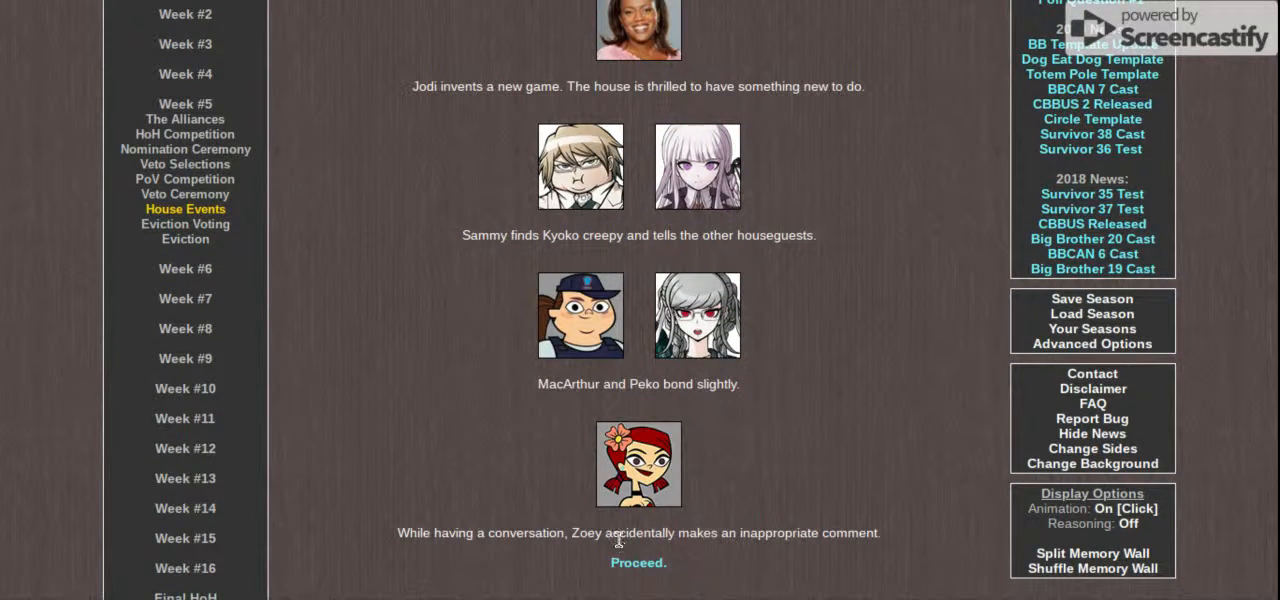
pyautogui.moveTo(636, 562)
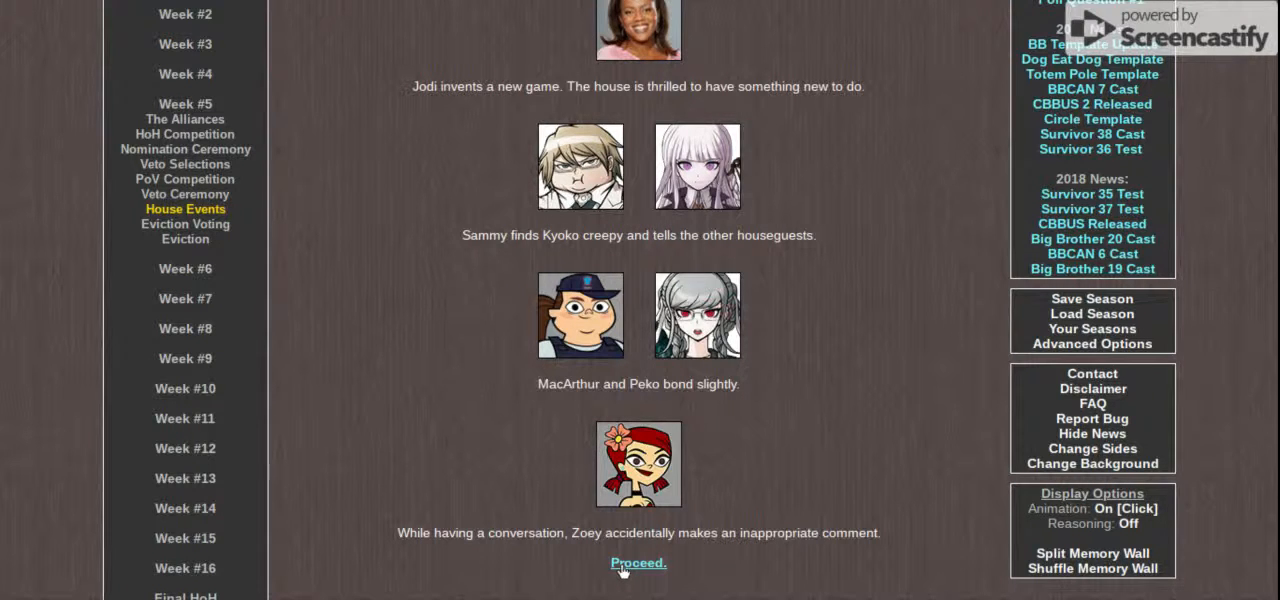
pyautogui.click(638, 562)
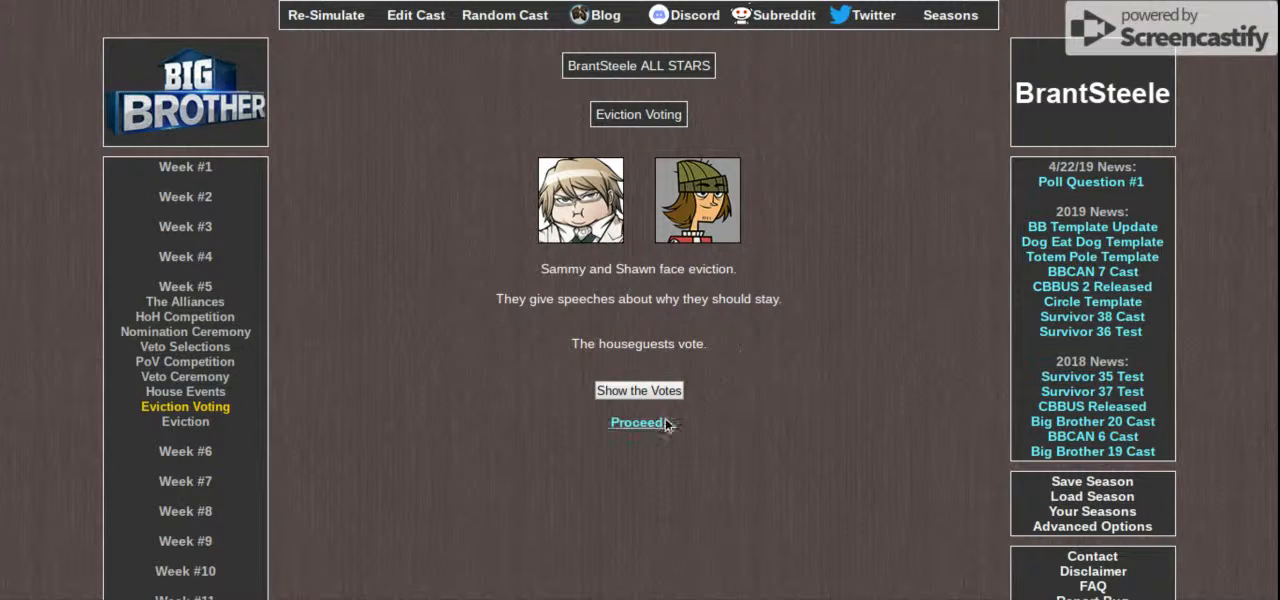
# Step: Proceed from the Sammy-versus-Shawn eviction vote to the results without showing votes
pyautogui.click(636, 422)
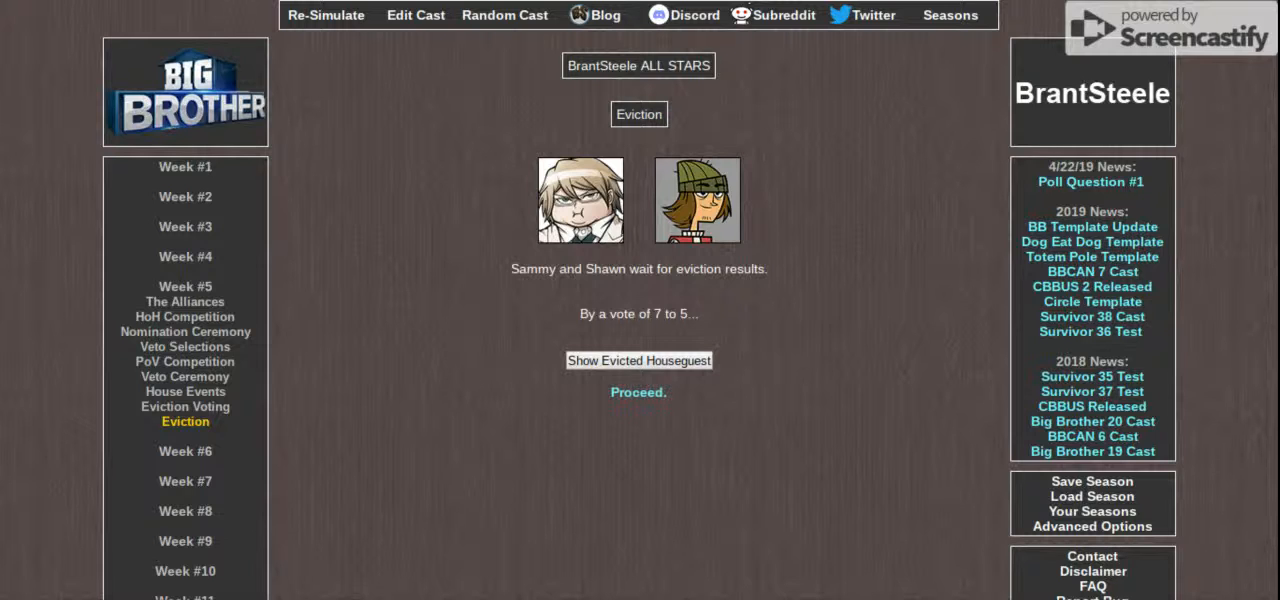
pyautogui.moveTo(696, 368)
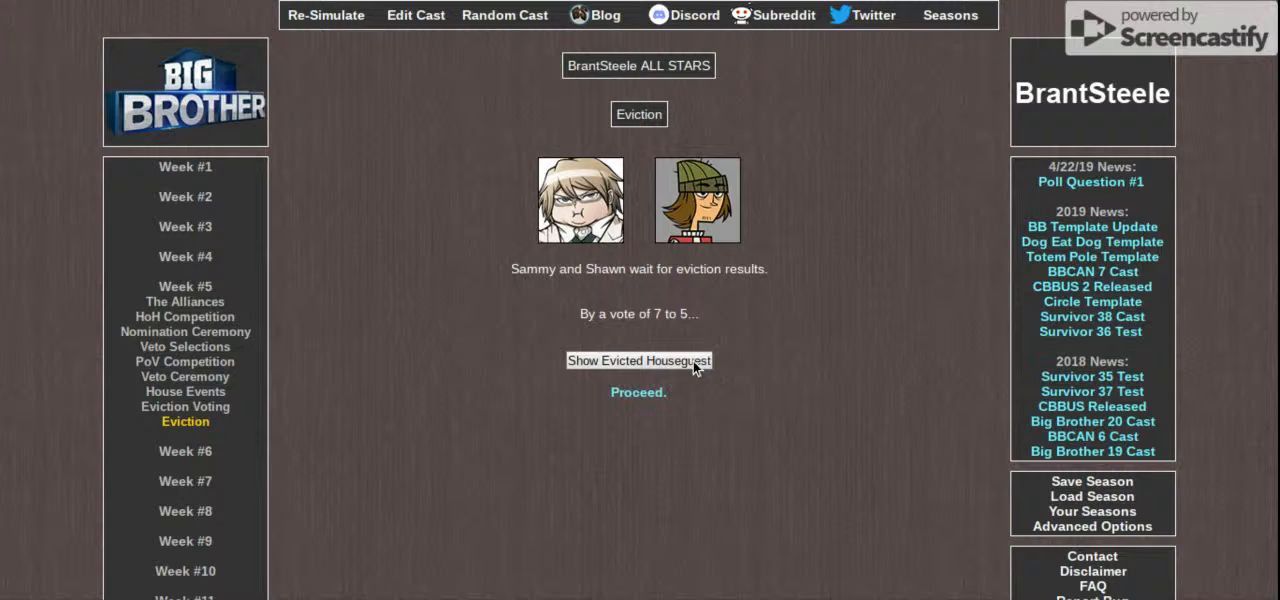
# Step: Reveal Shawn evicted 7 to 5 and proceed to the Week 6 cast overview
pyautogui.click(638, 360)
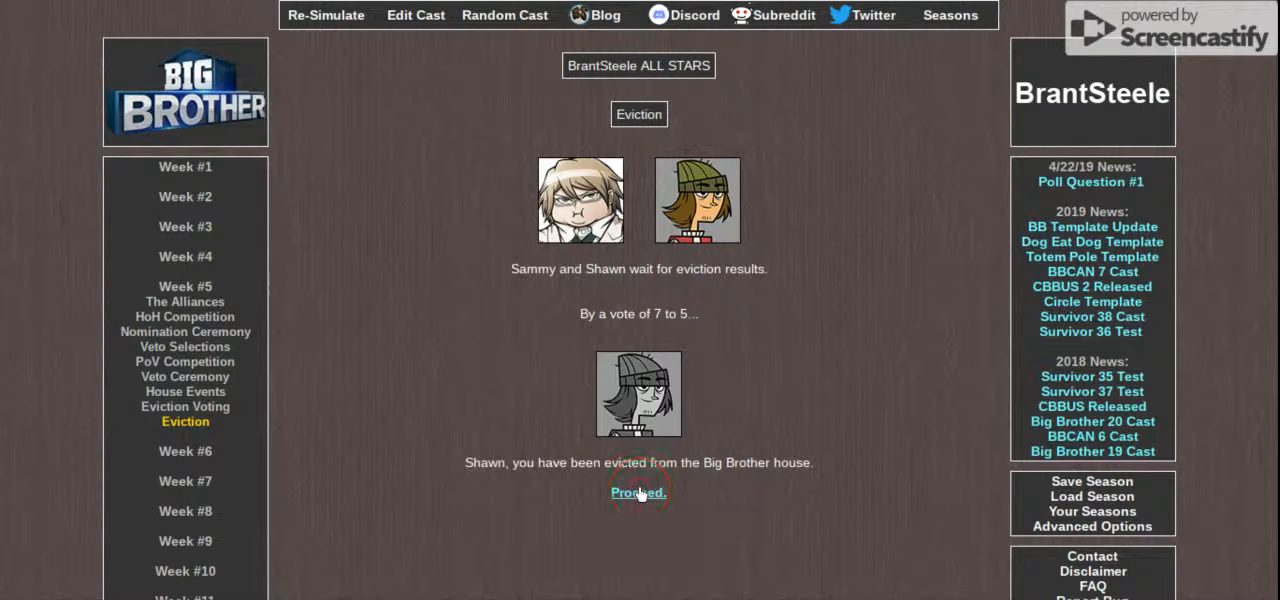
pyautogui.click(638, 492)
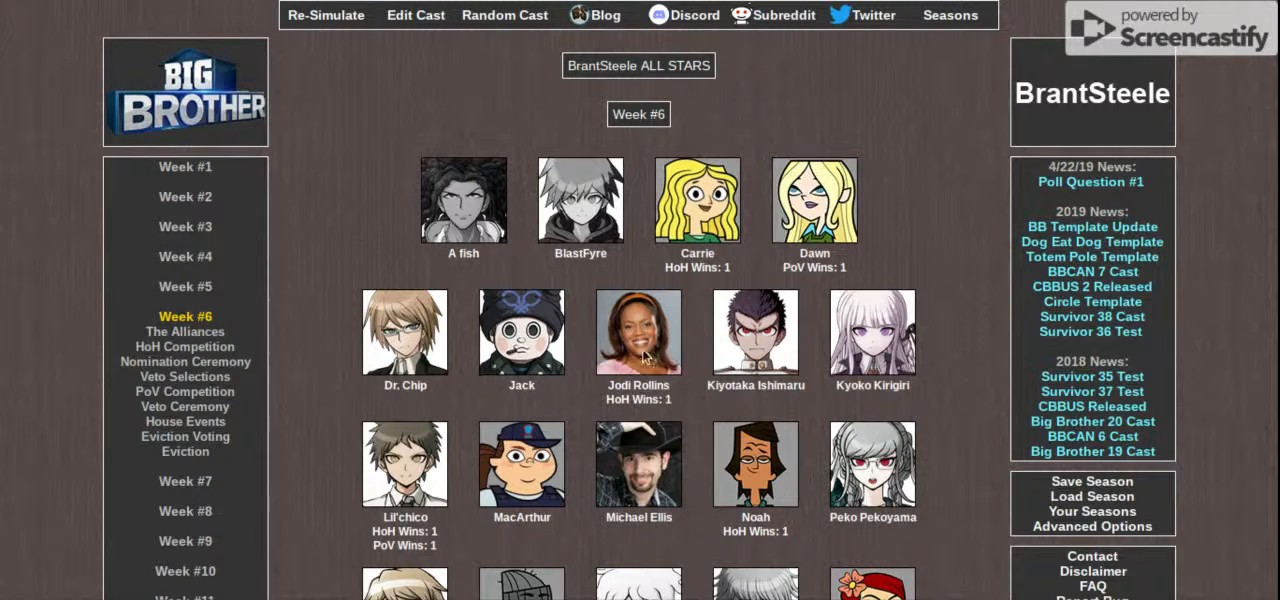
pyautogui.moveTo(678, 418)
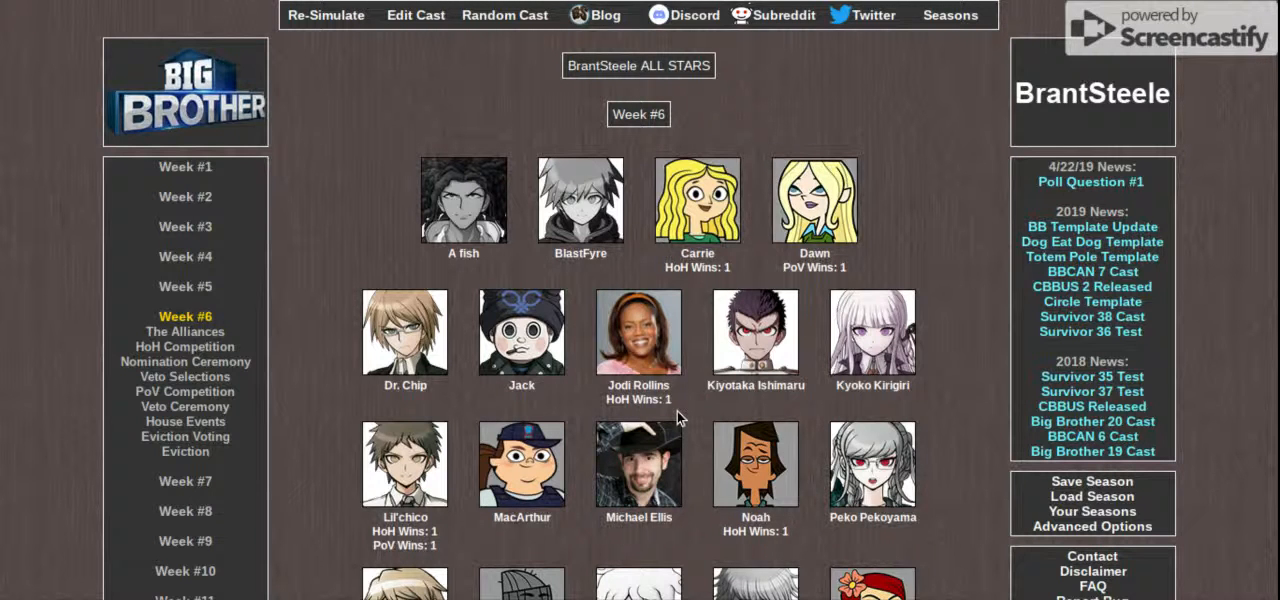
pyautogui.scroll(-3)
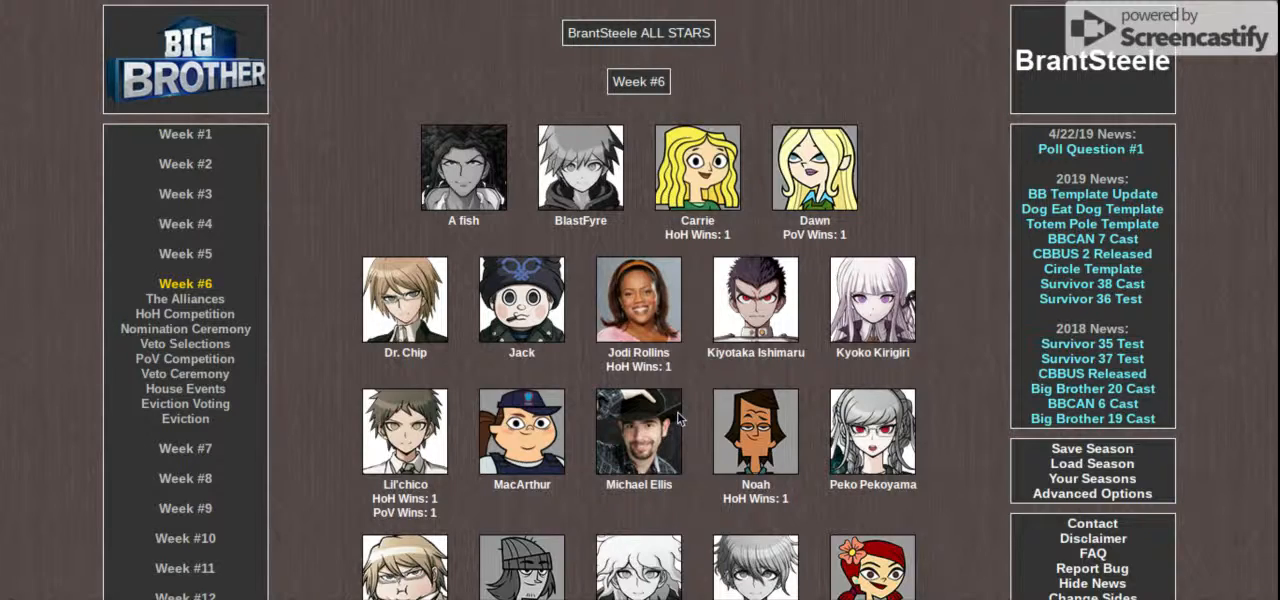
pyautogui.scroll(-3)
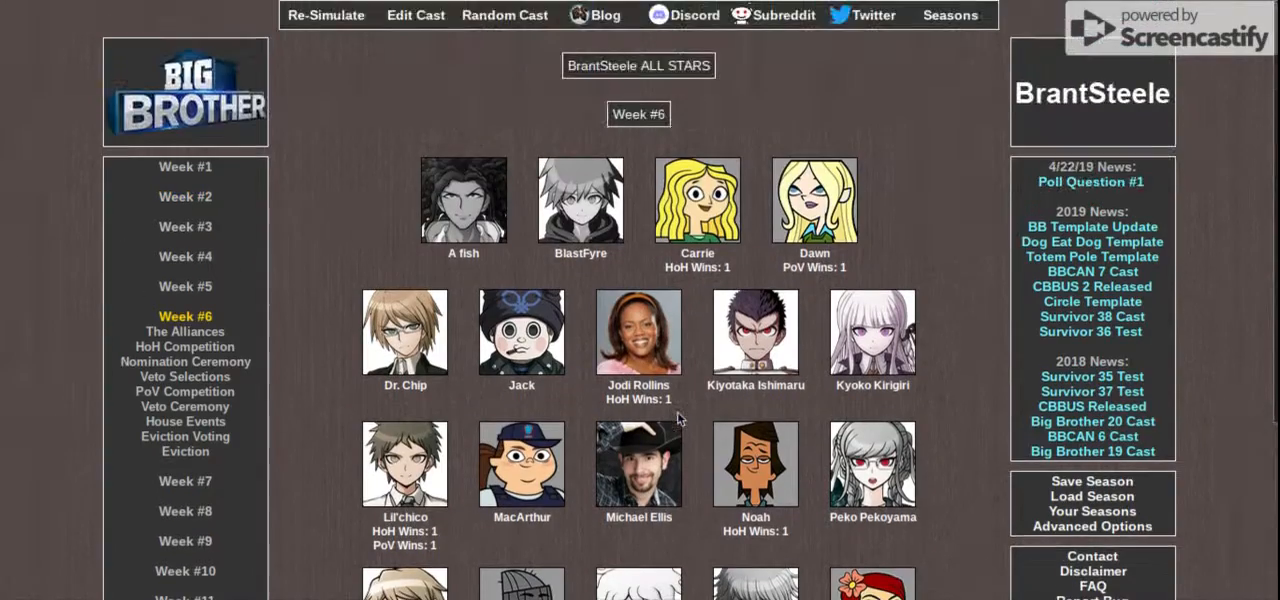
pyautogui.scroll(-3)
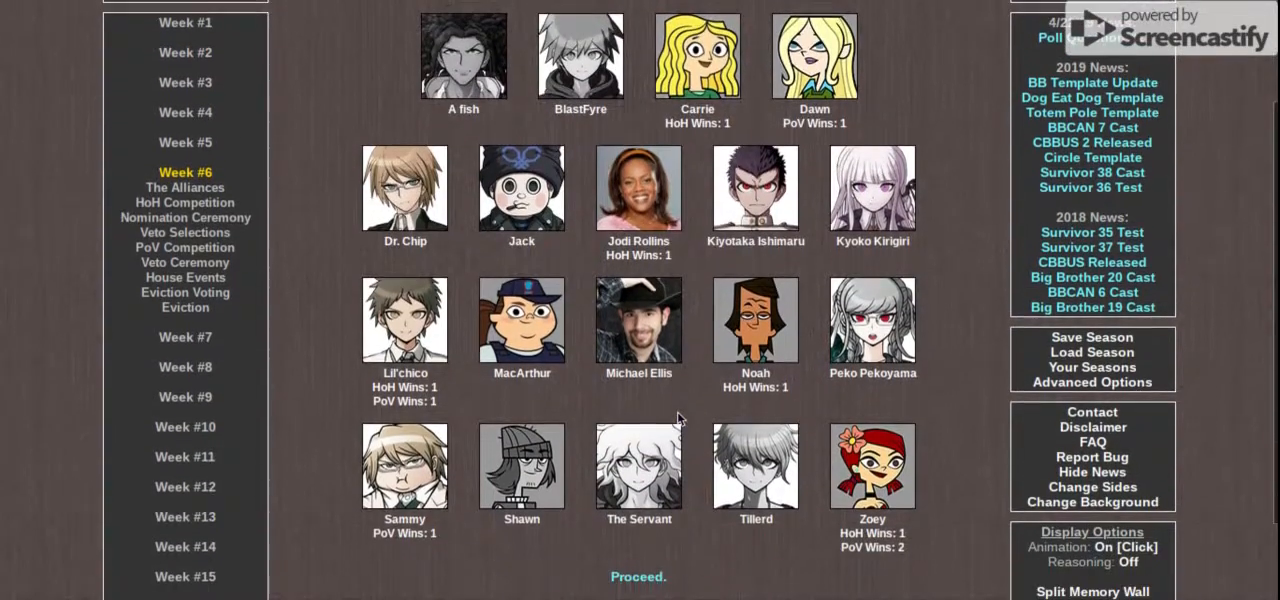
pyautogui.scroll(-3)
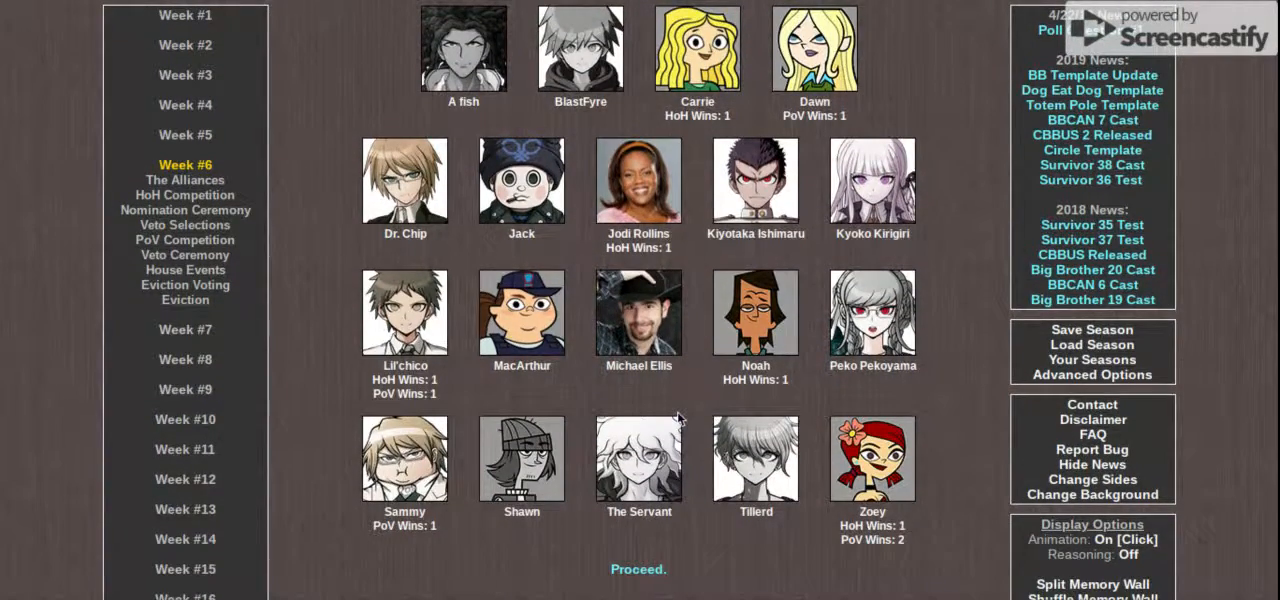
pyautogui.moveTo(962, 6)
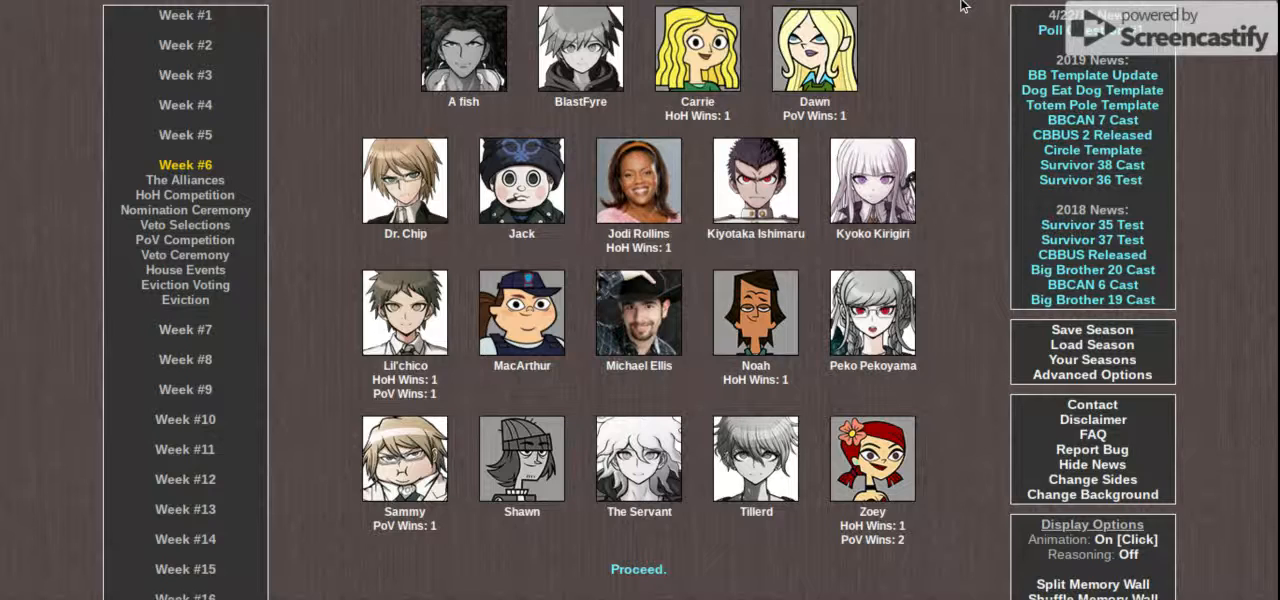
pyautogui.moveTo(948, 14)
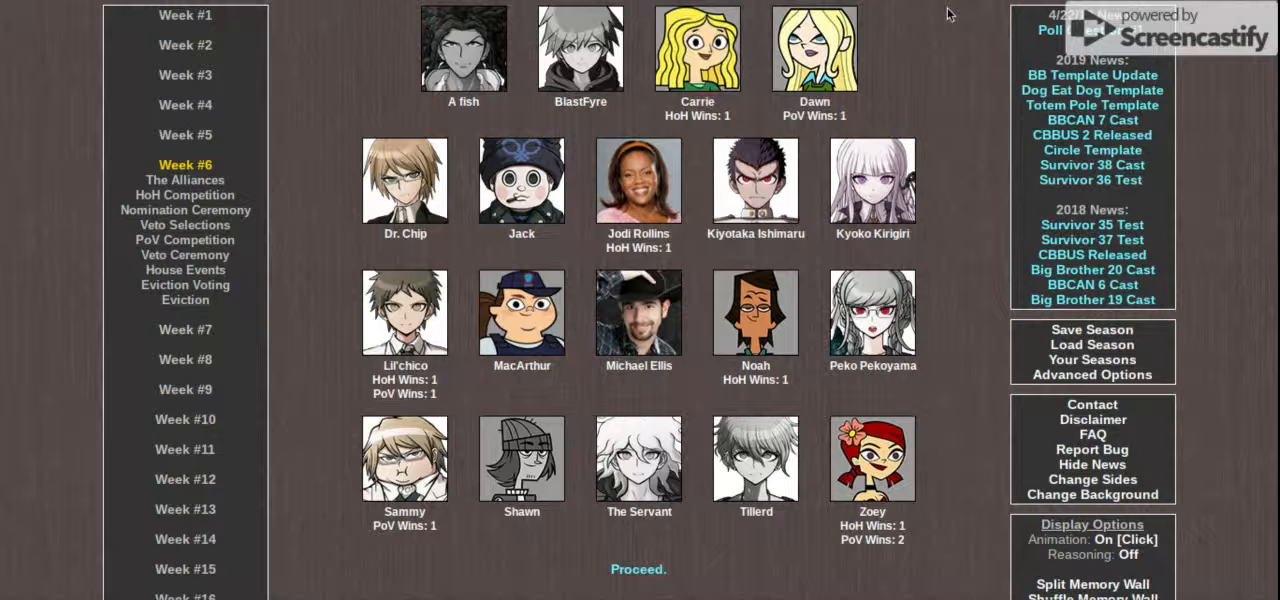